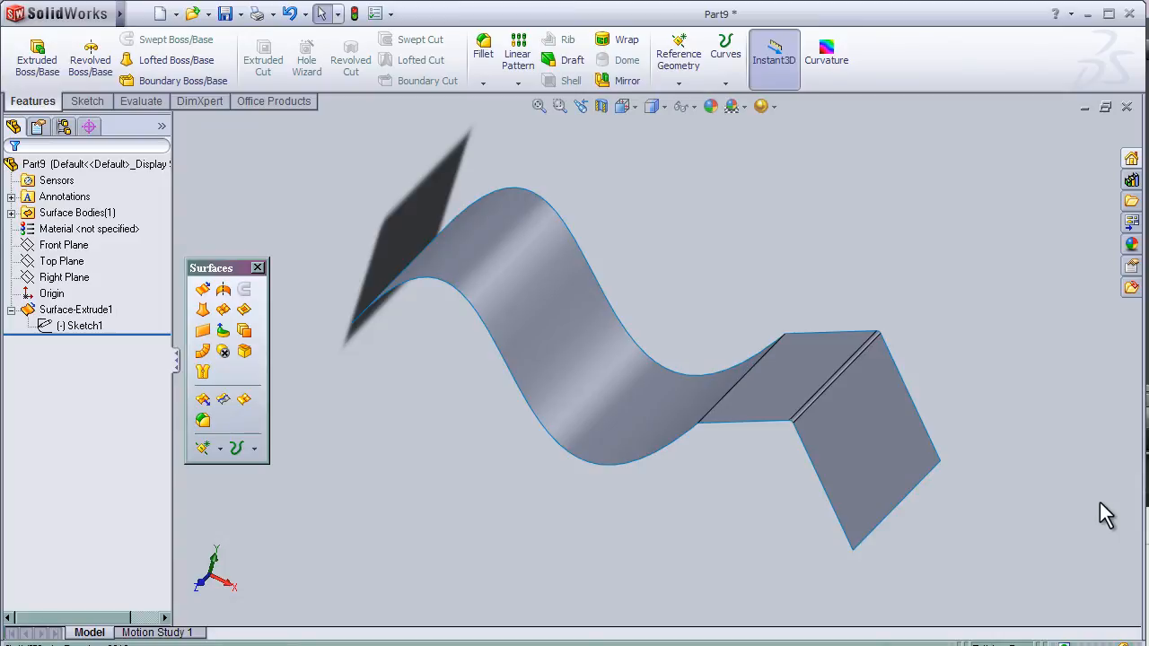
{"action": "mouse_move", "coordinate": [1087, 393]}
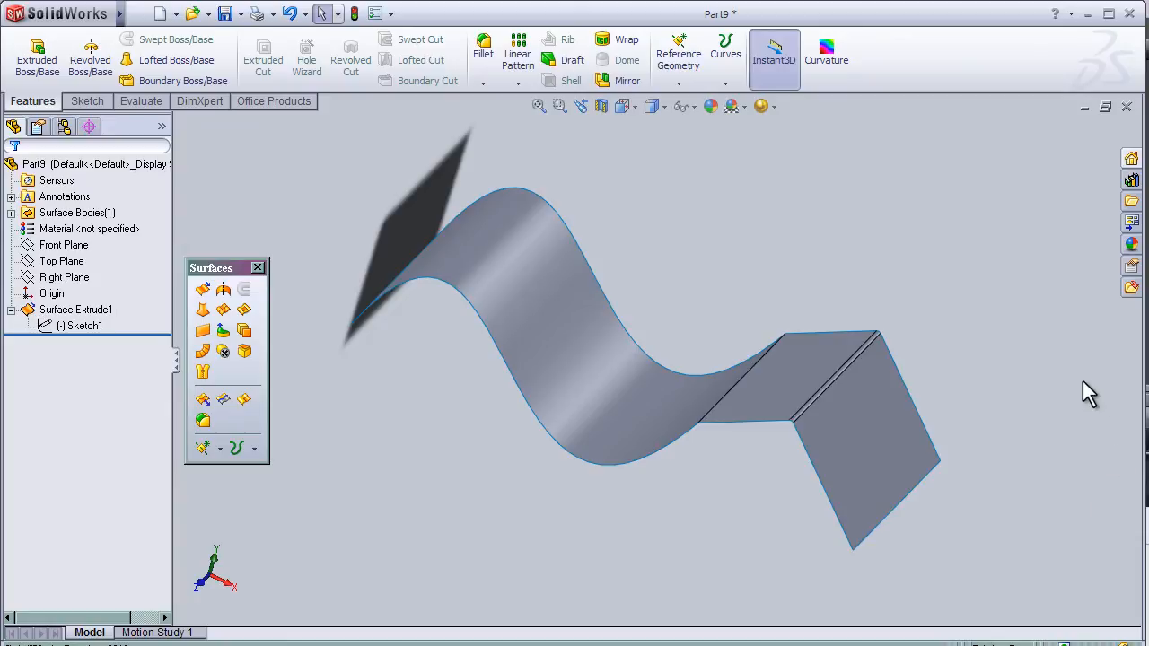
{"action": "mouse_move", "coordinate": [950, 304]}
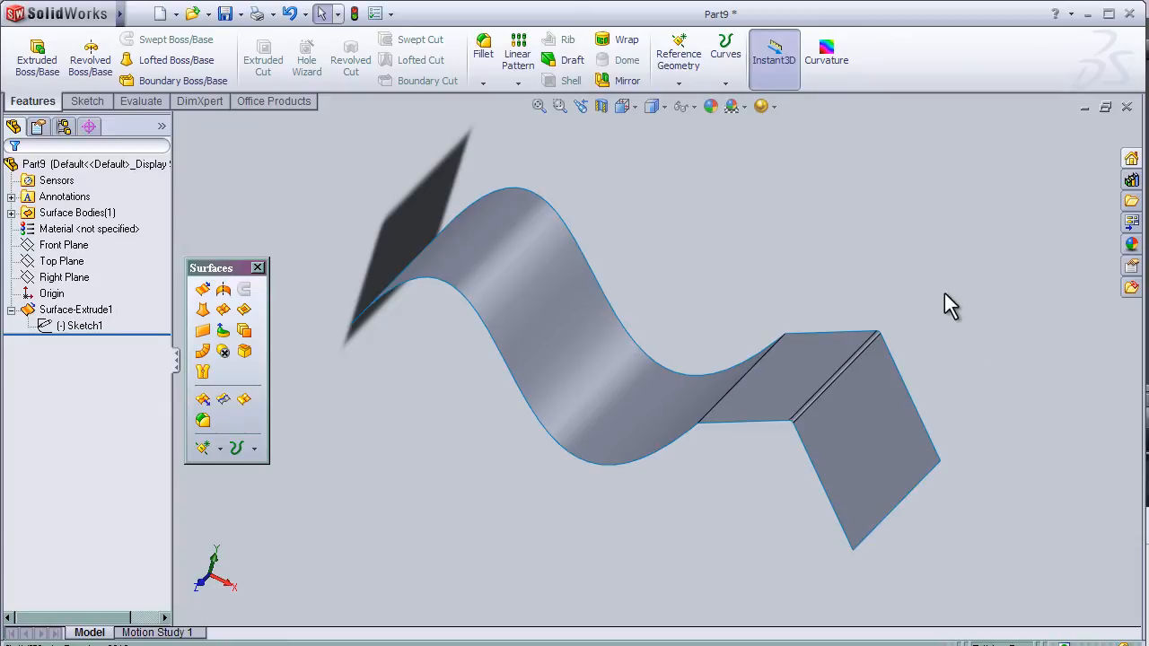
{"action": "mouse_move", "coordinate": [937, 298]}
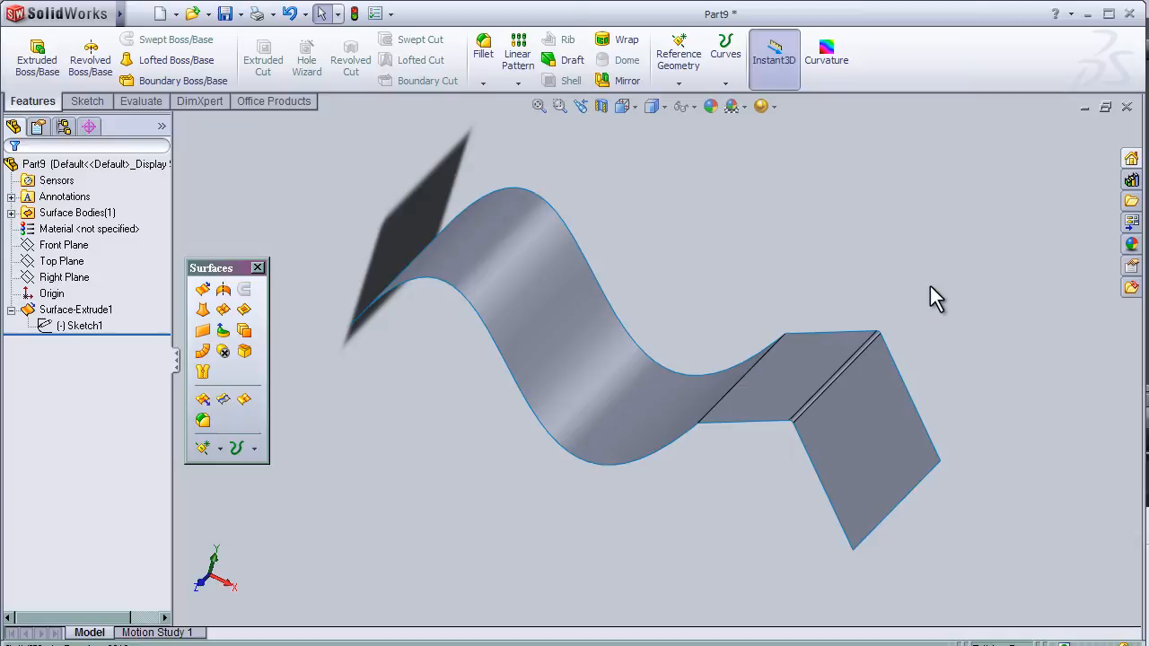
{"action": "mouse_move", "coordinate": [907, 271]}
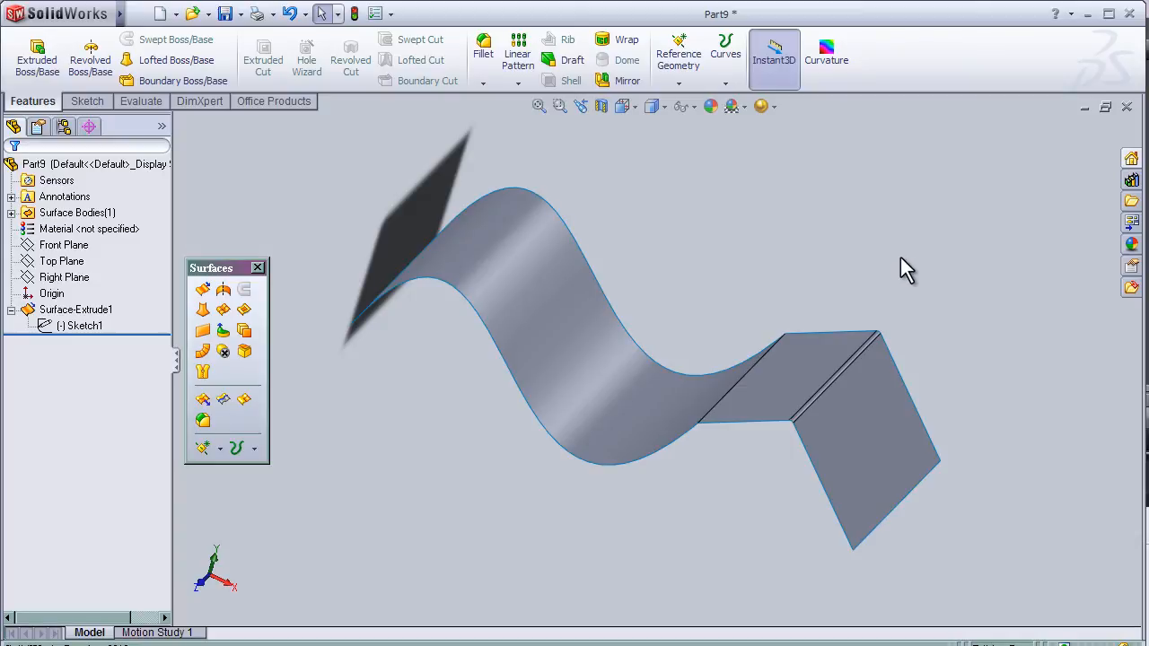
{"action": "mouse_move", "coordinate": [875, 276]}
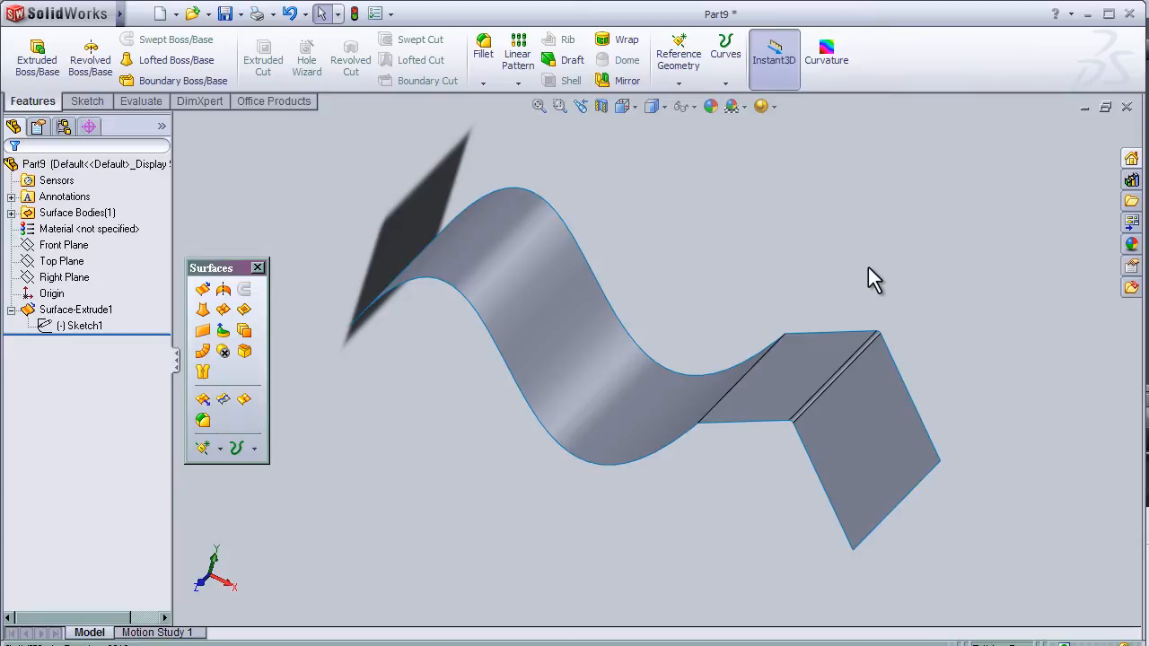
{"action": "mouse_move", "coordinate": [901, 241]}
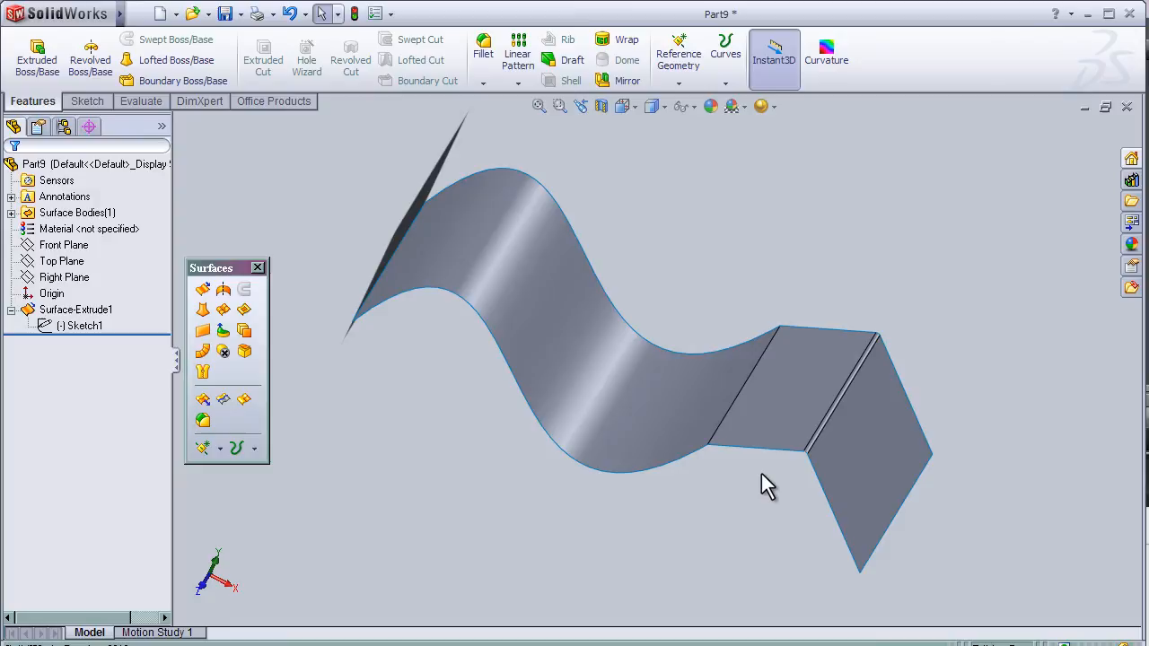
{"action": "mouse_move", "coordinate": [650, 199]}
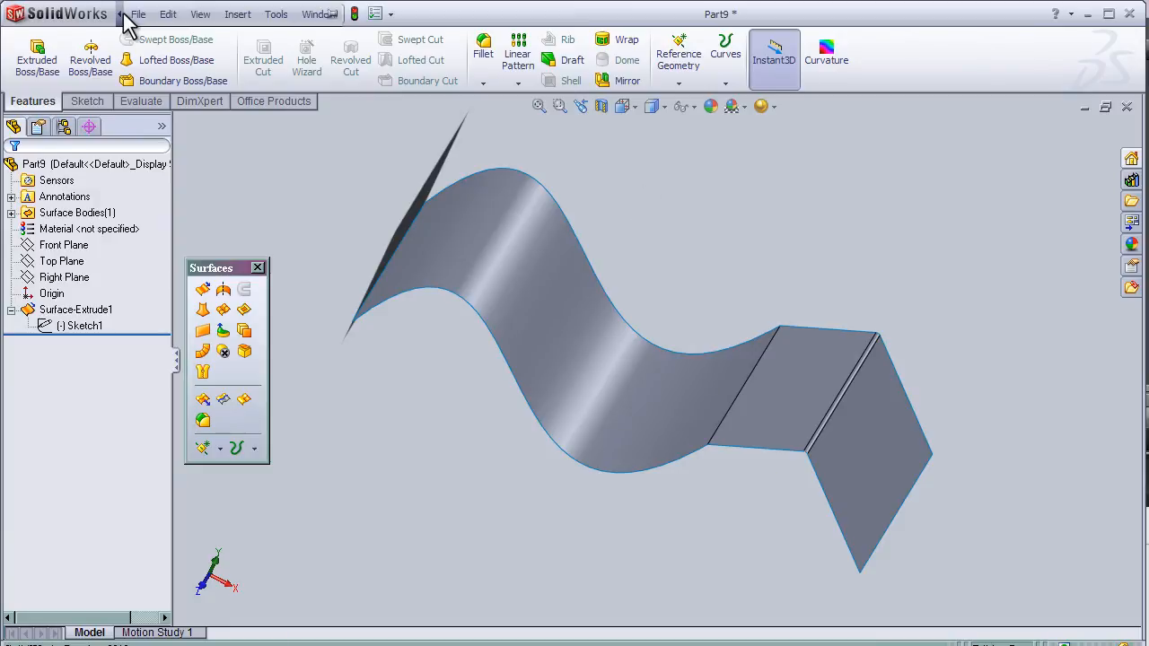
Add the Zebra Stripes button from the View category to the toolbar via Tools > Customize
{"action": "left_click", "coordinate": [276, 14]}
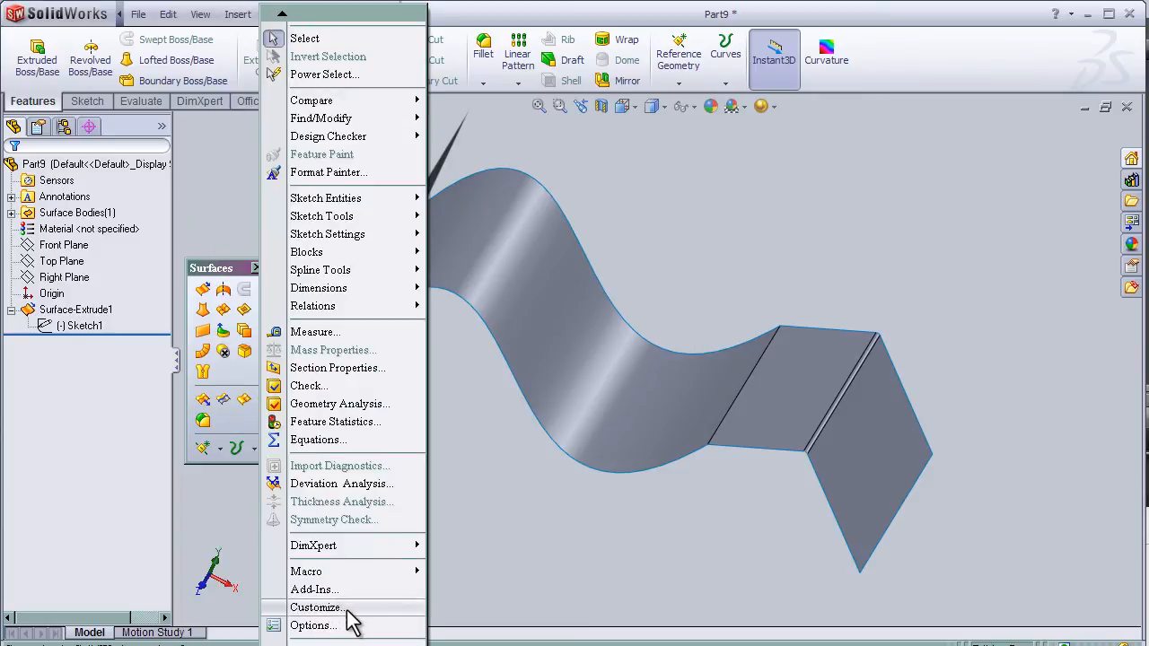
{"action": "left_click", "coordinate": [314, 606]}
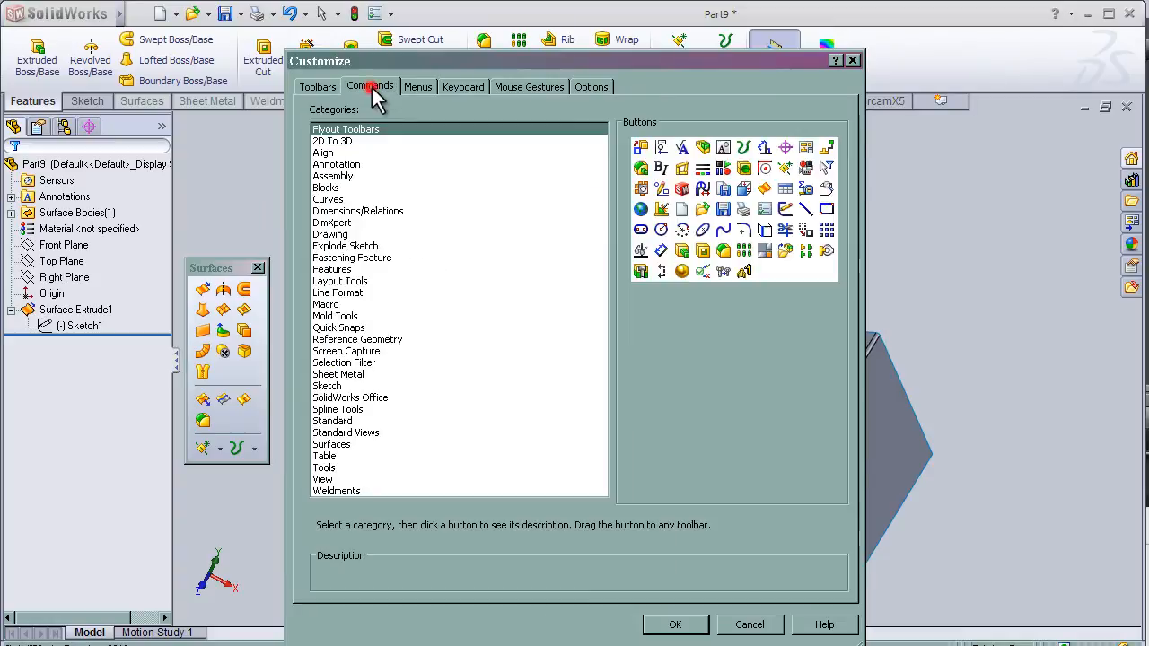
{"action": "left_click", "coordinate": [323, 478]}
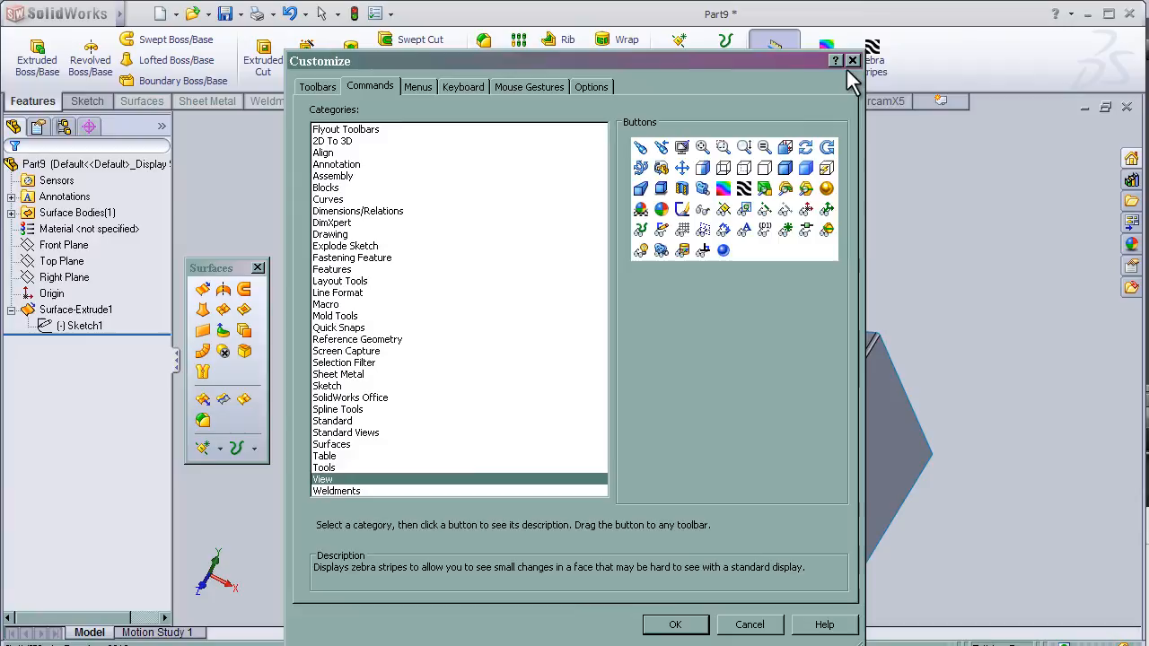
{"action": "left_click", "coordinate": [677, 624]}
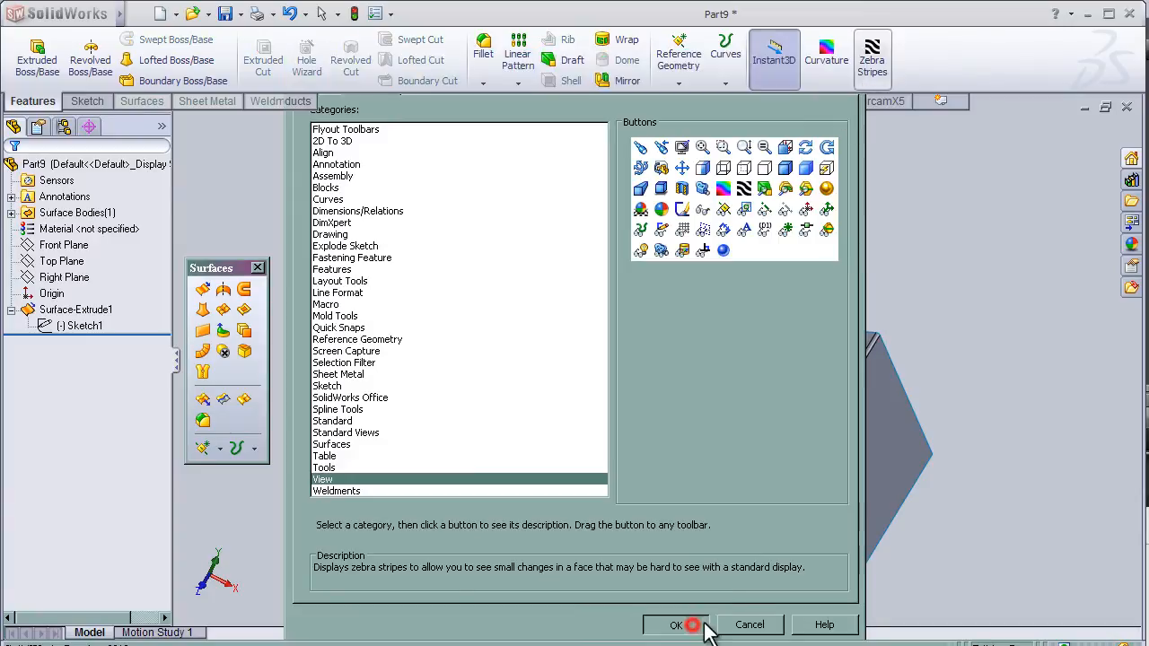
{"action": "left_click", "coordinate": [673, 625]}
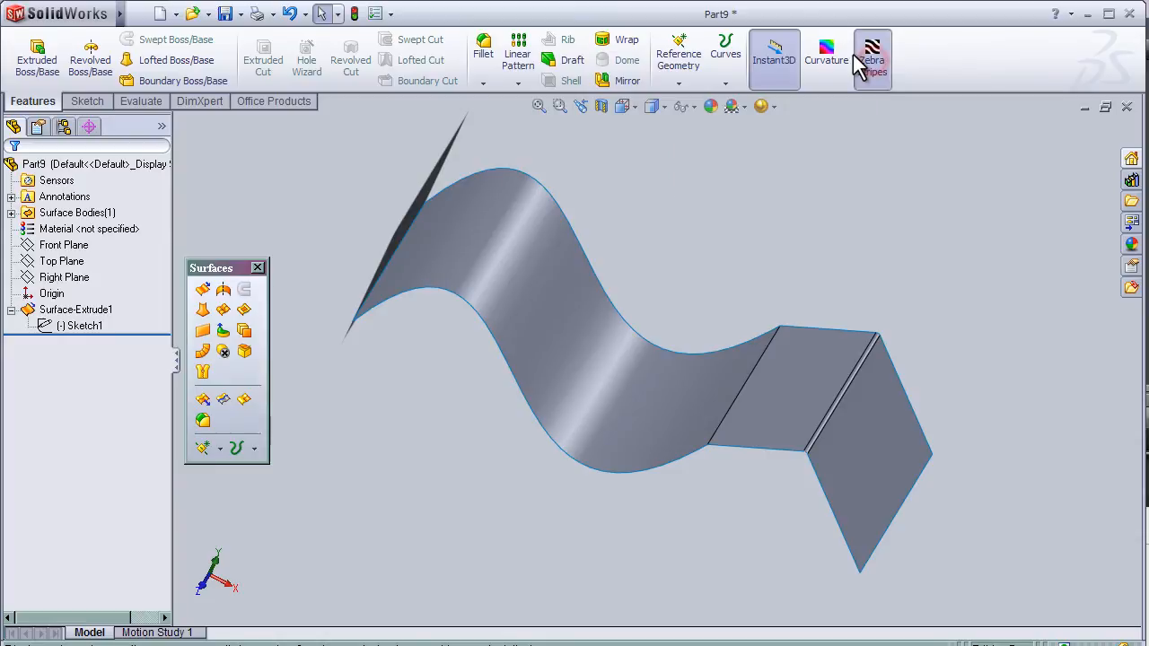
Turn on zebra stripes and adjust stripe count and width to reveal the crease break
{"action": "left_click", "coordinate": [872, 53]}
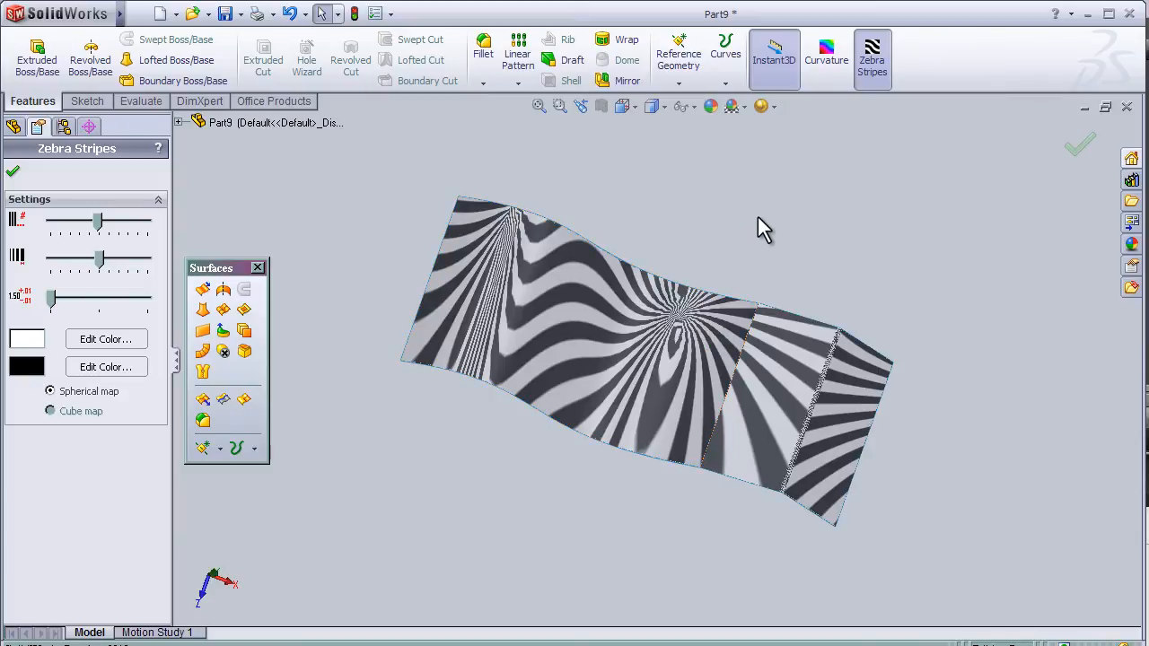
{"action": "left_click_drag", "start_coordinate": [97, 220], "coordinate": [73, 220]}
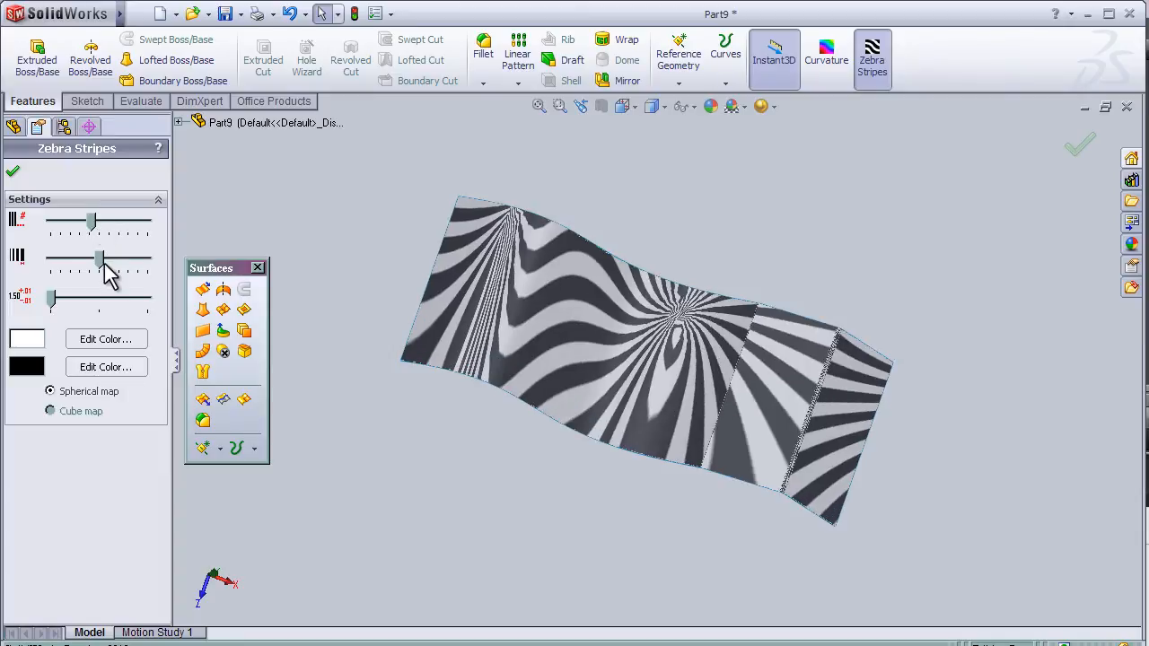
{"action": "left_click_drag", "start_coordinate": [99, 258], "coordinate": [88, 259]}
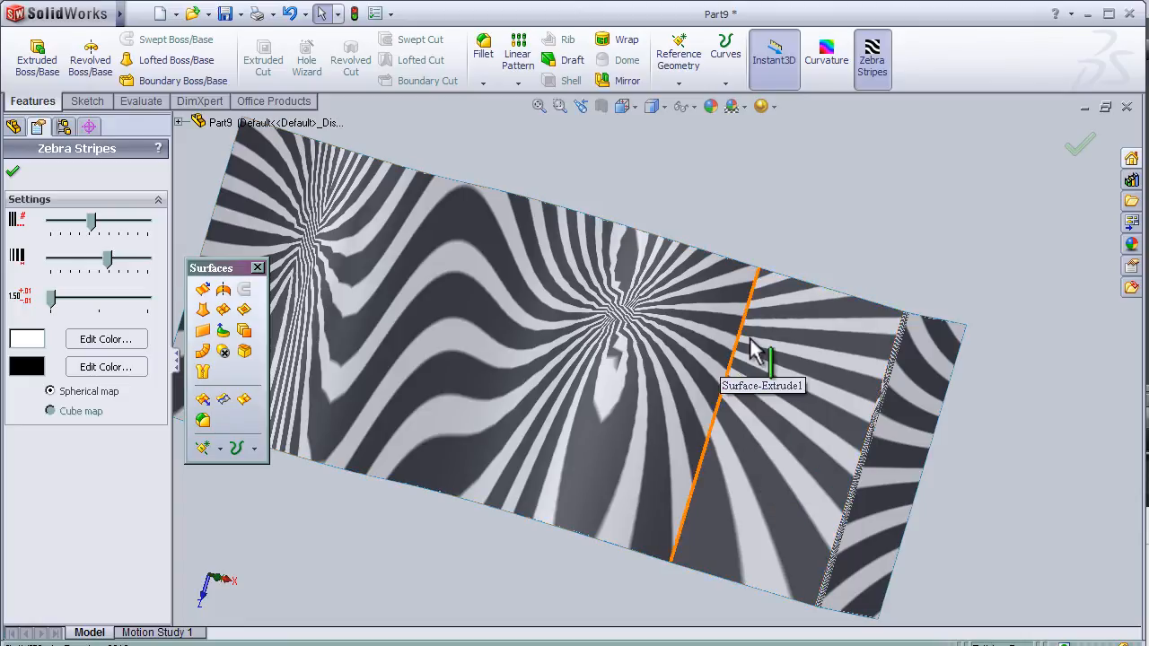
{"action": "mouse_move", "coordinate": [754, 319]}
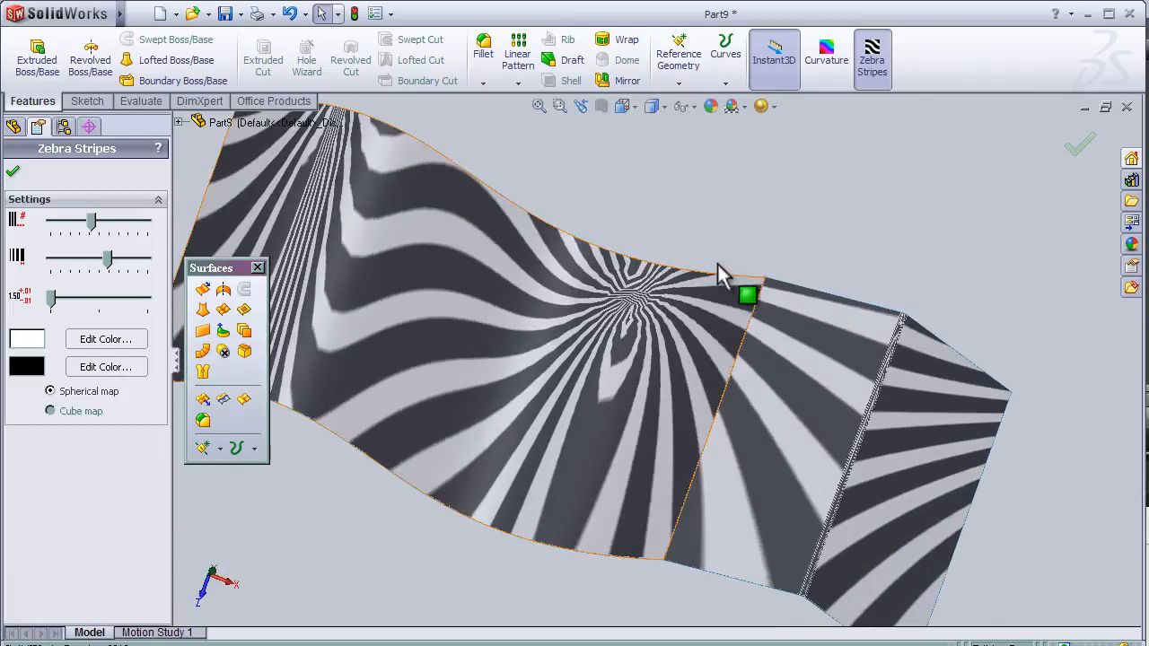
{"action": "mouse_move", "coordinate": [718, 368]}
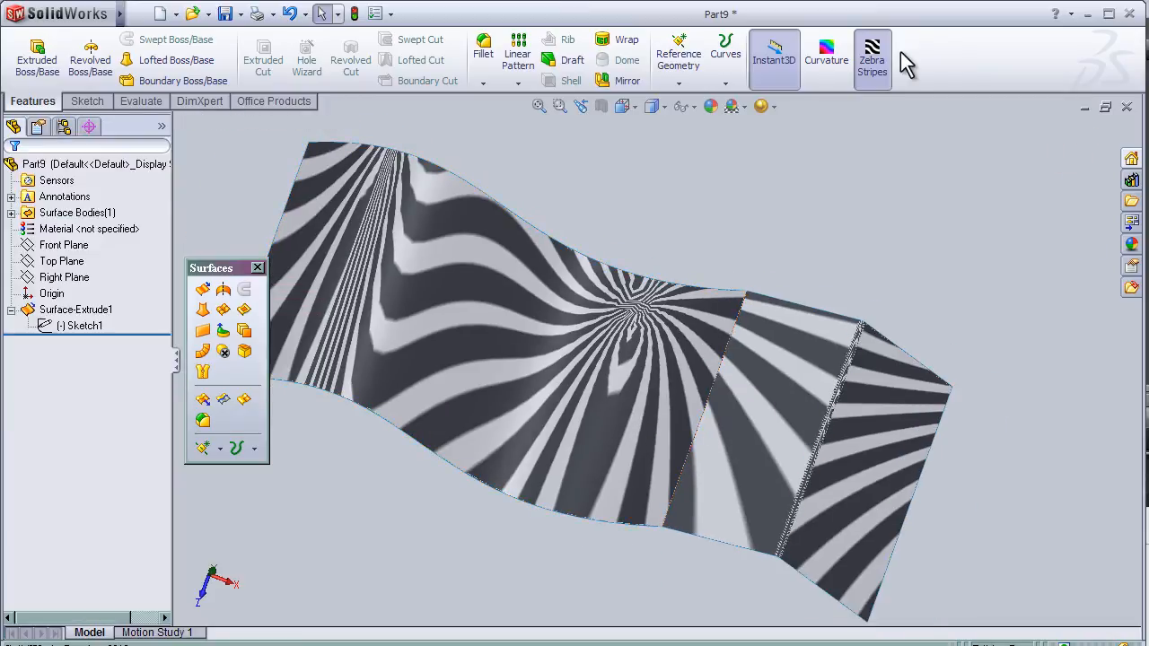
Turn off stripes, add a Tangent relation between Sketch1's line and spline, and rebuild
{"action": "left_click", "coordinate": [872, 53]}
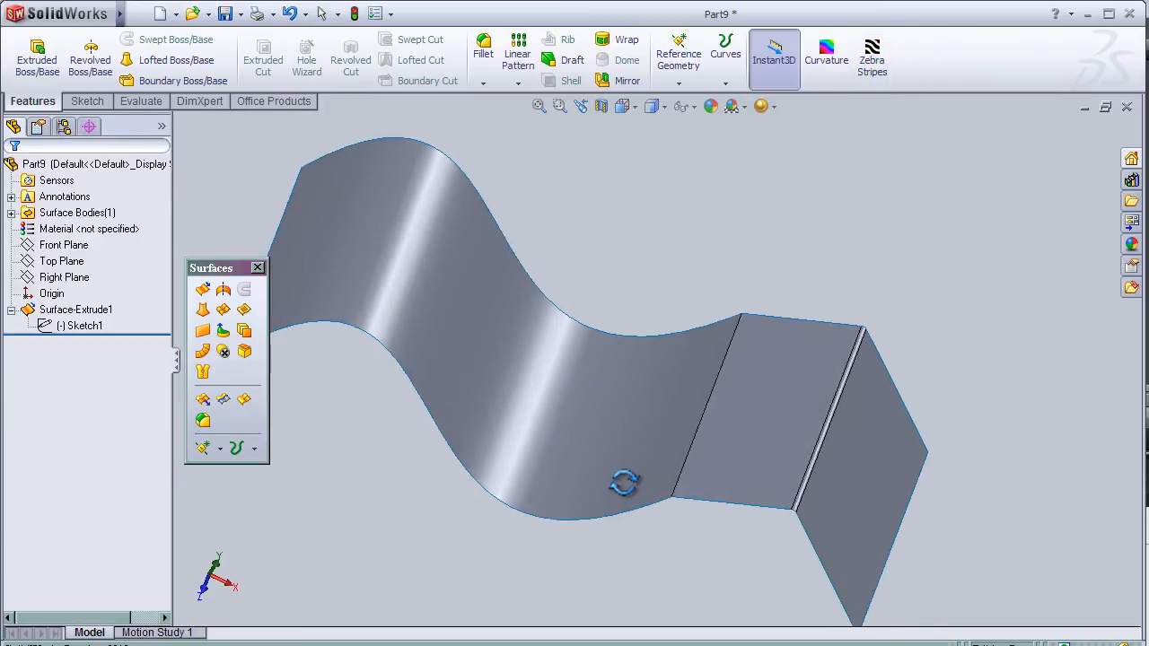
{"action": "left_click", "coordinate": [79, 325]}
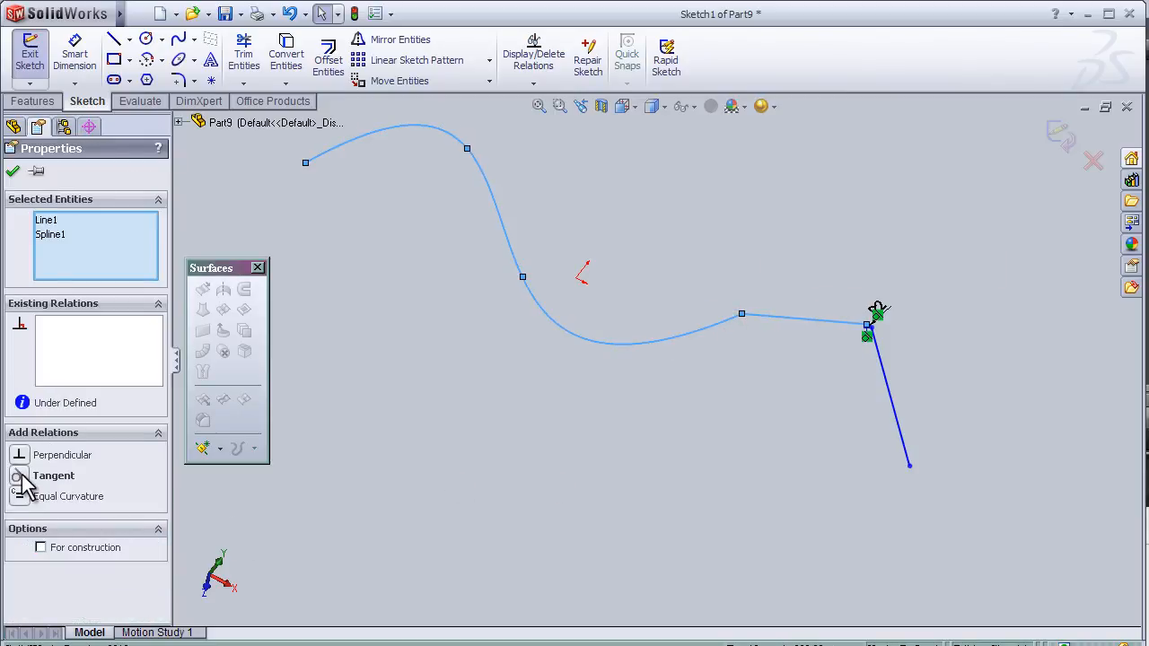
{"action": "left_click", "coordinate": [20, 476]}
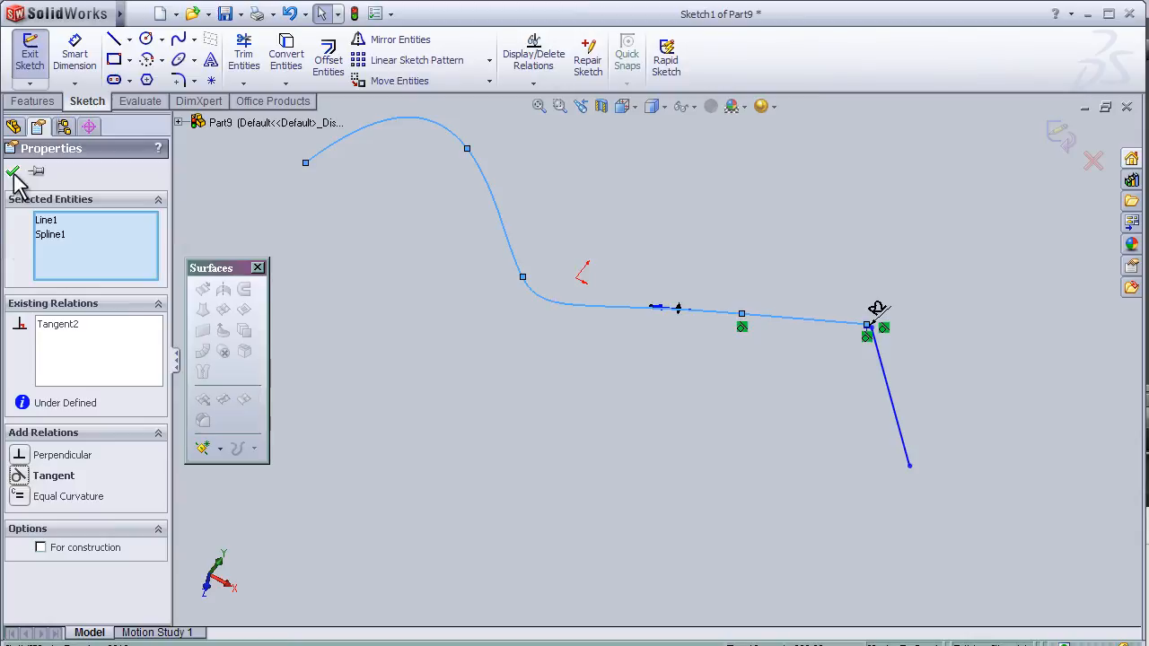
{"action": "left_click", "coordinate": [13, 172]}
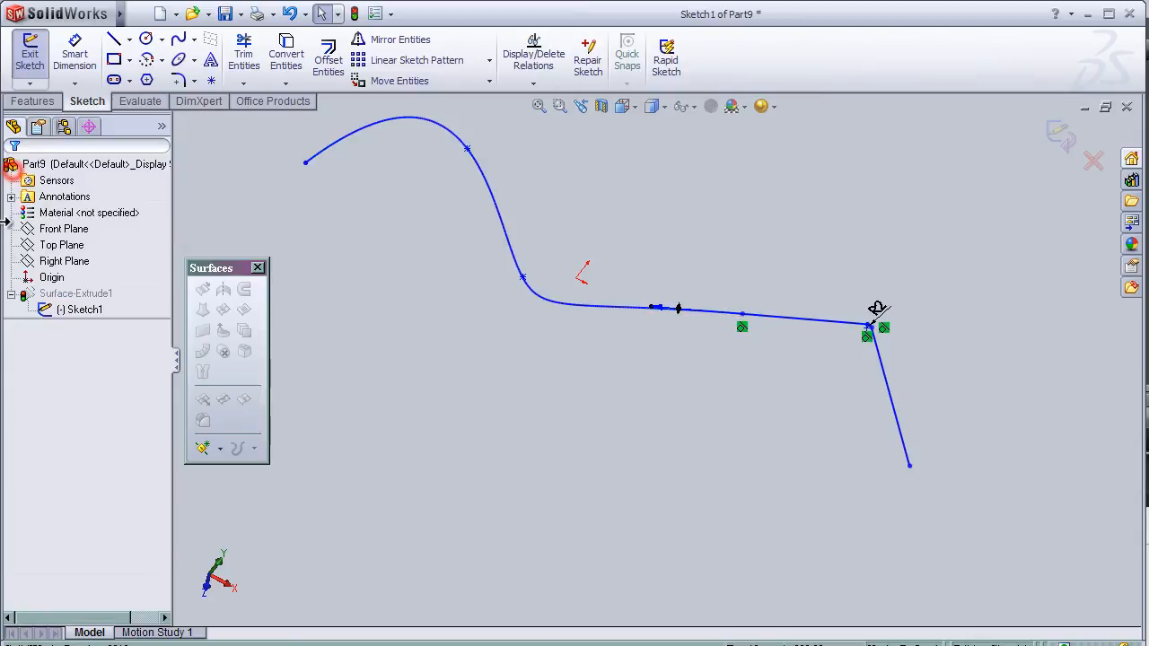
{"action": "left_click", "coordinate": [29, 54]}
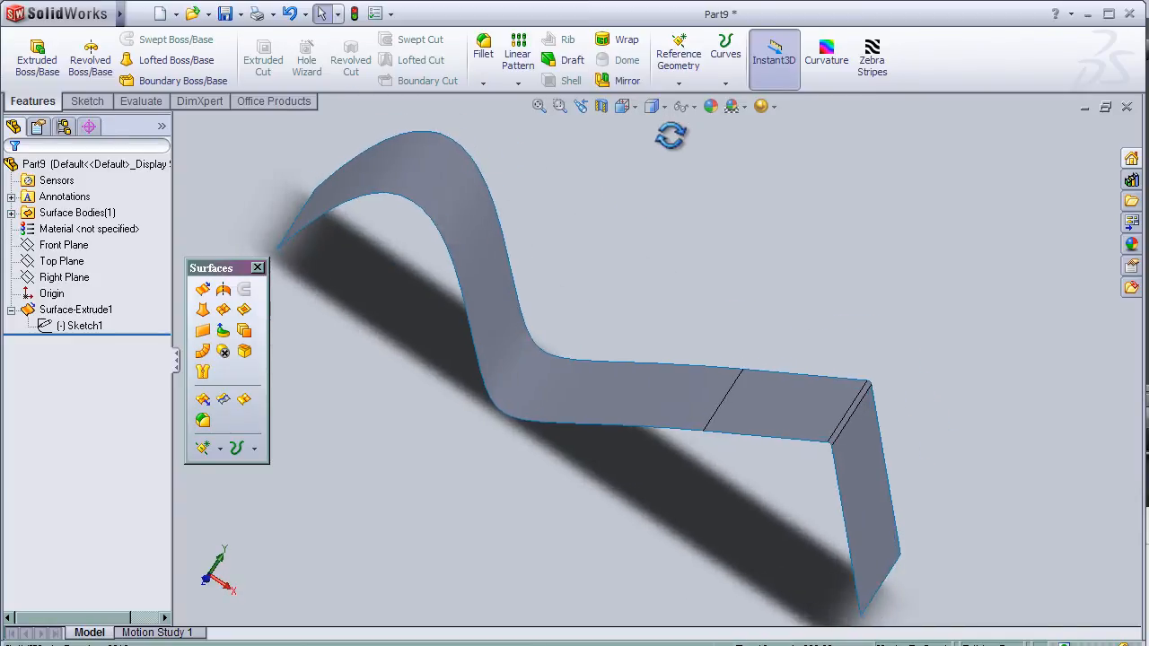
Turn zebra stripes back on and select the surface to check continuity across the joint
{"action": "left_click", "coordinate": [873, 54]}
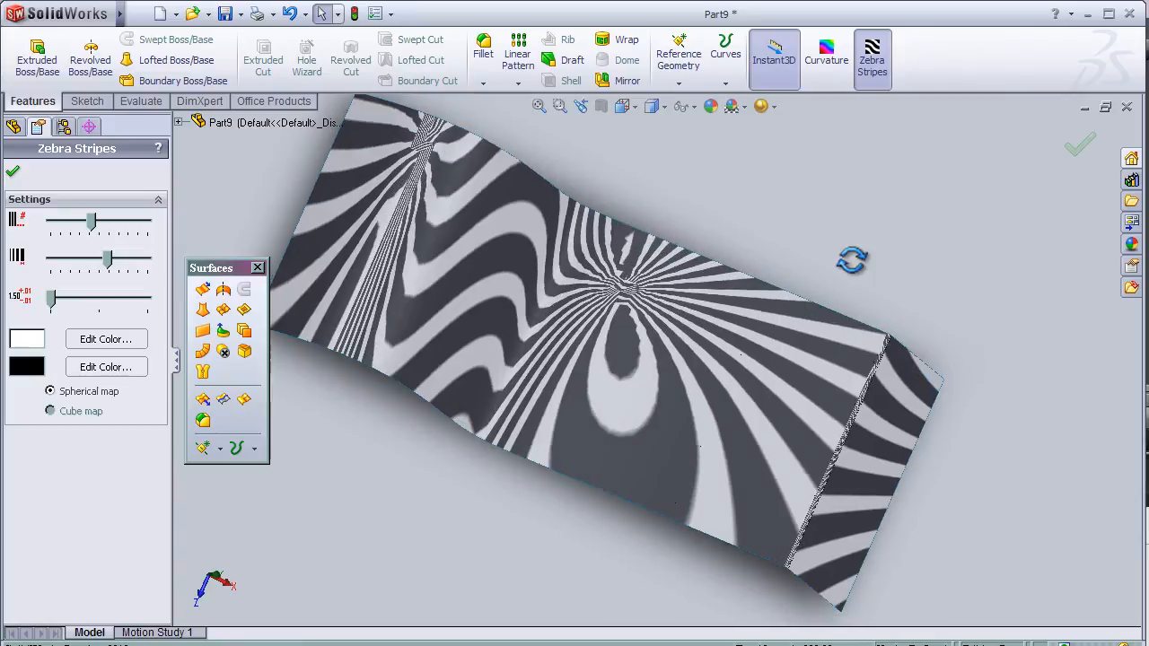
{"action": "left_click", "coordinate": [764, 386]}
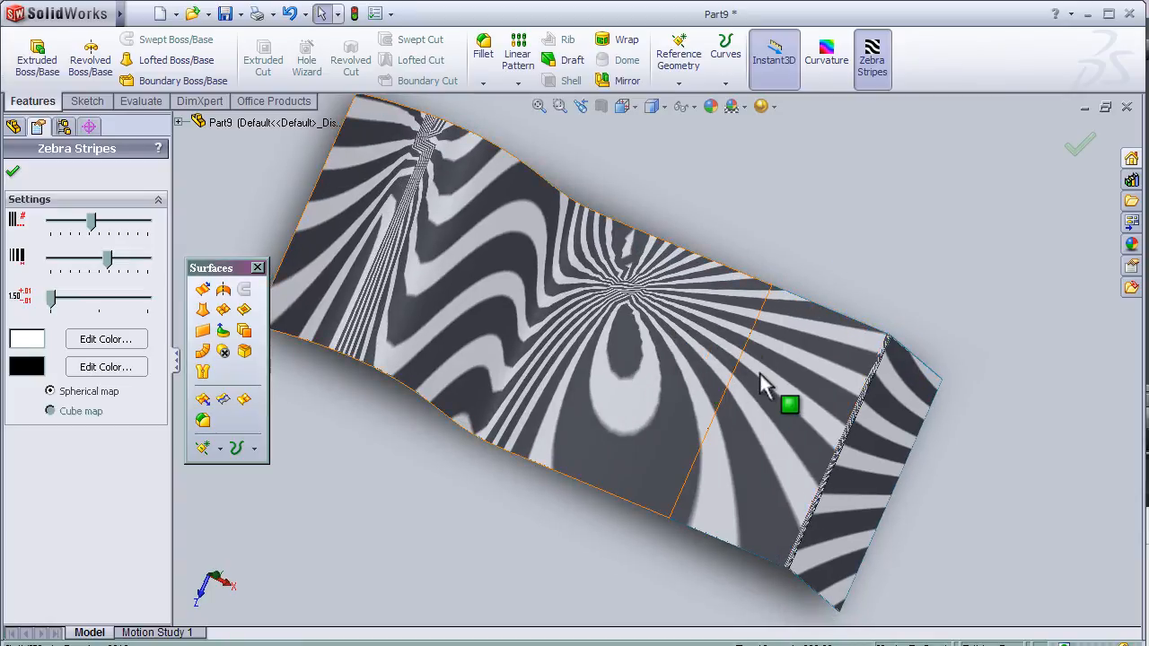